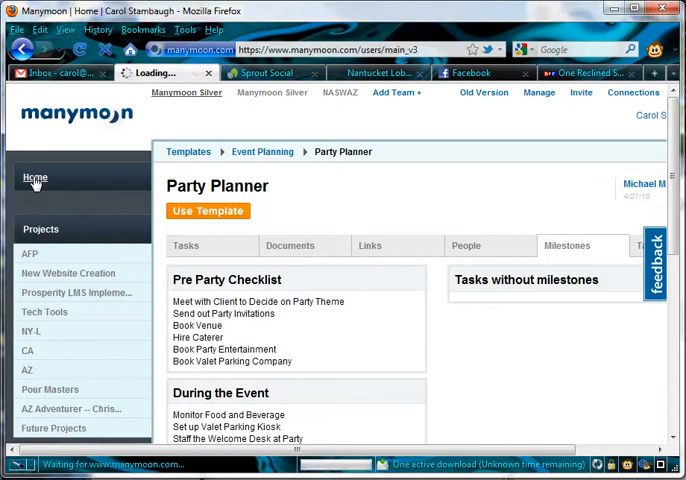
Step: Return to the home activity feed from the Party Planner template preview
left_click(36, 176)
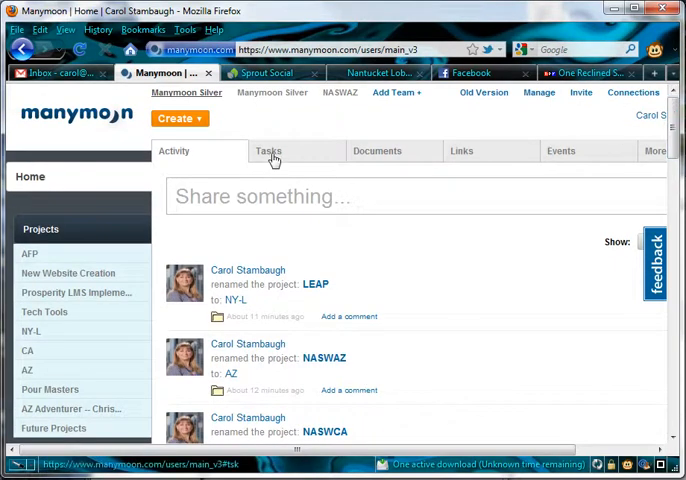
Step: Show the home Tasks list and browse the assigned tasks down to the footer and back
left_click(268, 152)
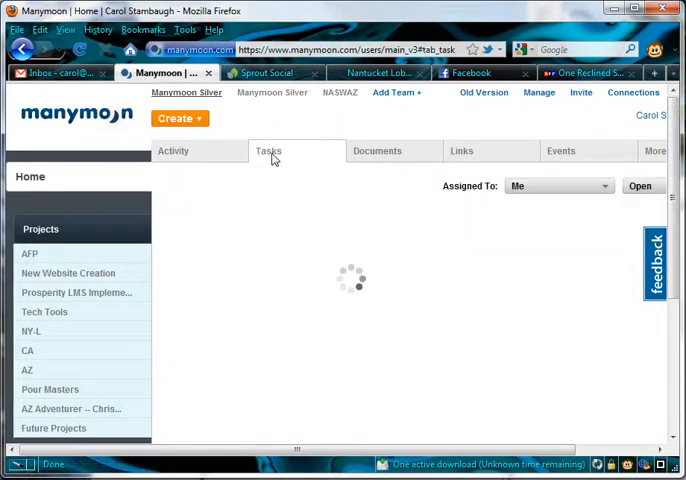
left_click(268, 152)
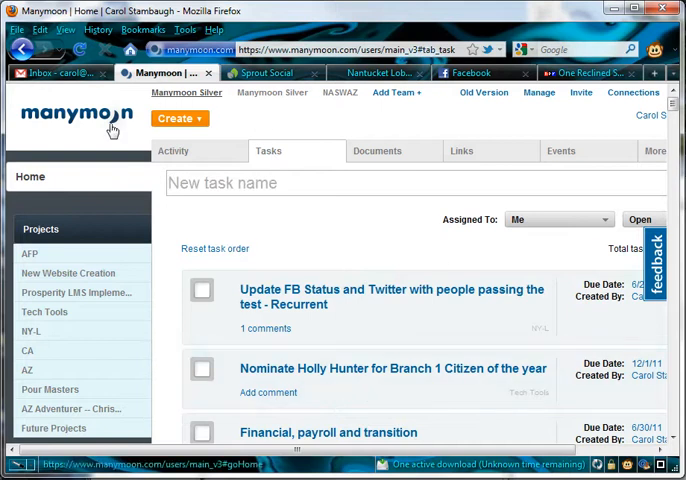
mouse_move(376, 152)
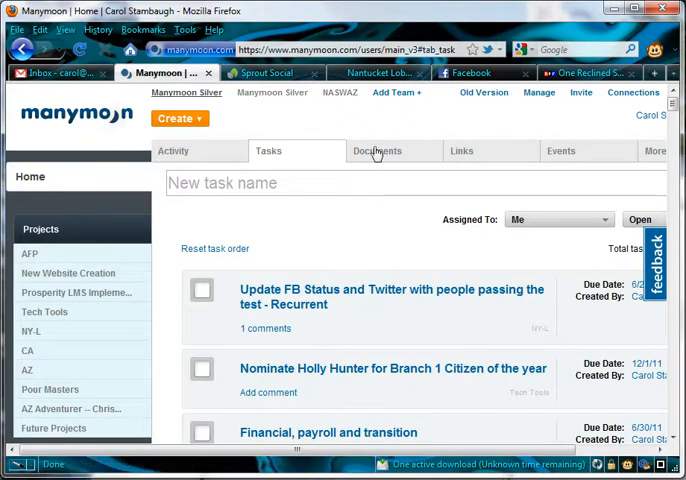
mouse_move(240, 108)
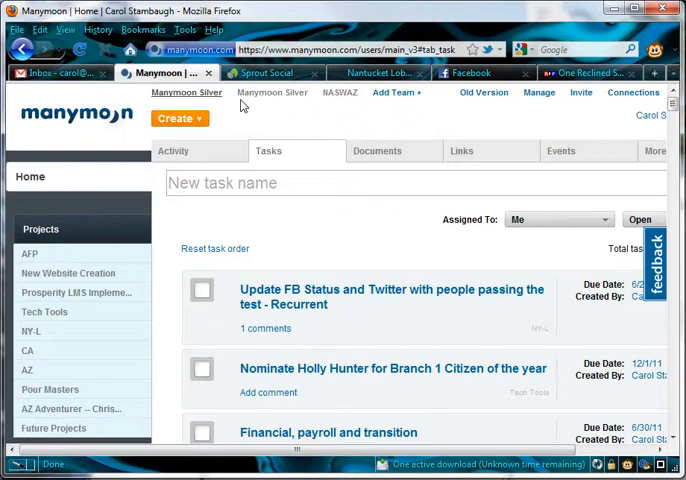
mouse_move(448, 164)
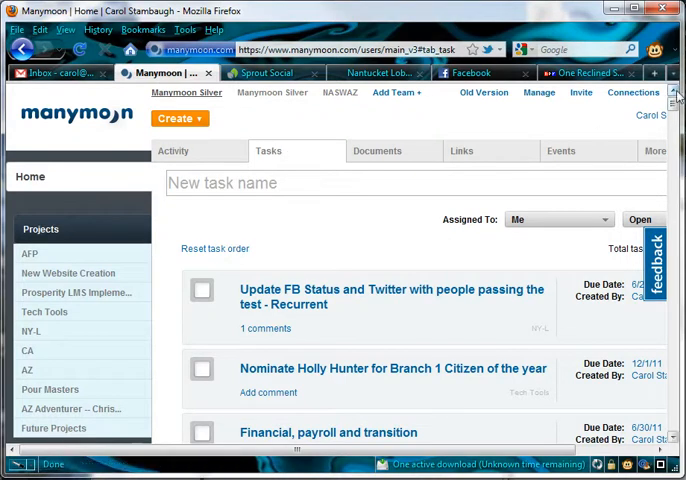
scroll("down", 3)
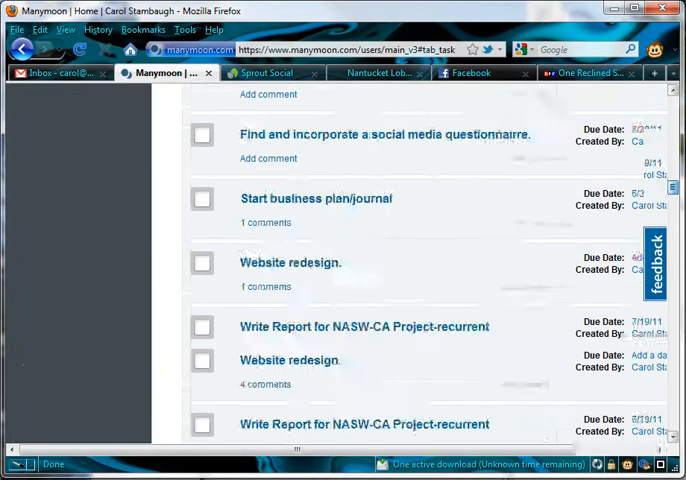
scroll("up", 3)
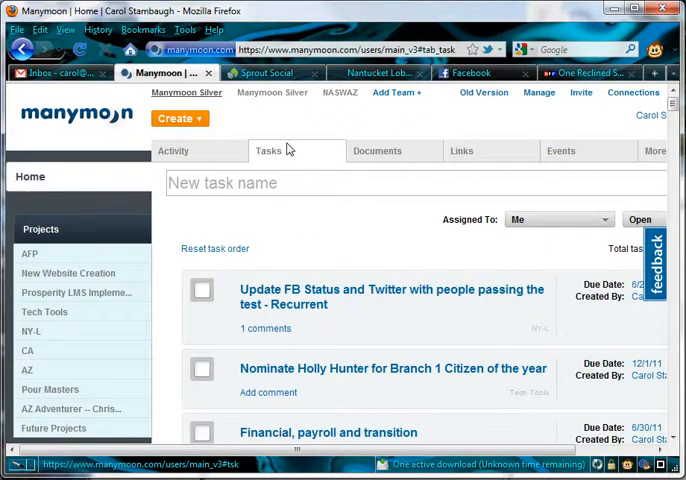
scroll("down", 3)
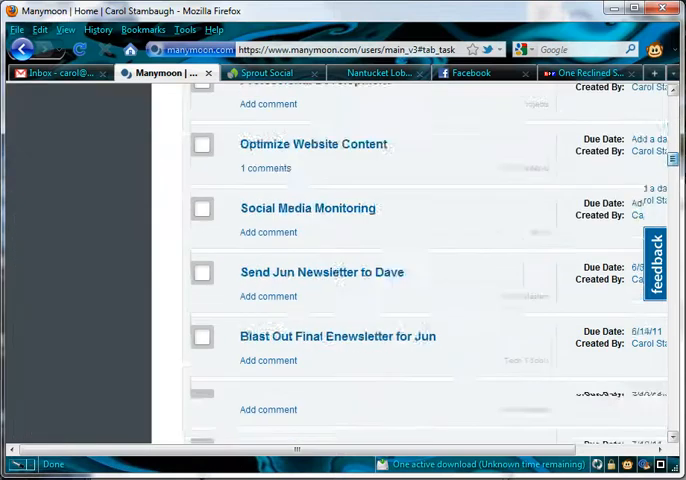
scroll("down", 3)
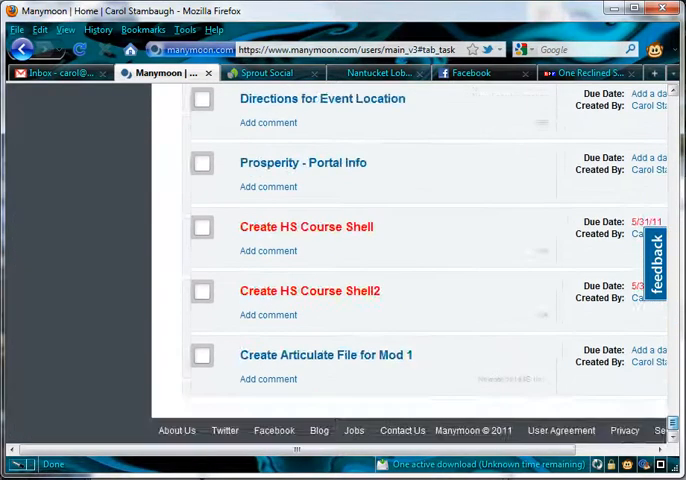
scroll("up", 3)
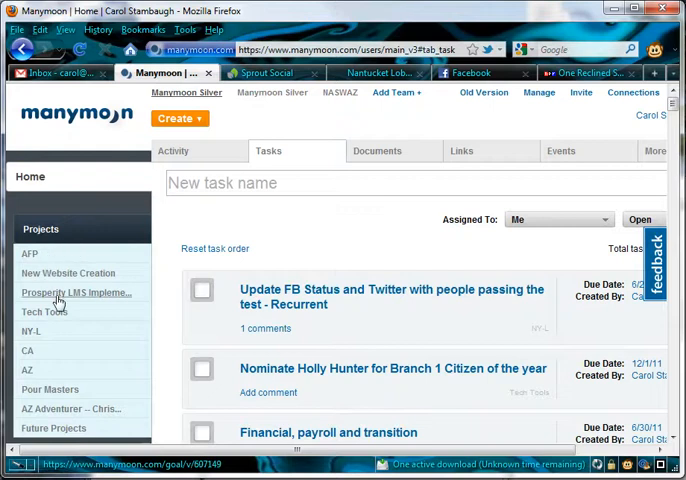
Step: View the Prosperity LMS Implementation project's activity and tasks, then go back Home
left_click(56, 292)
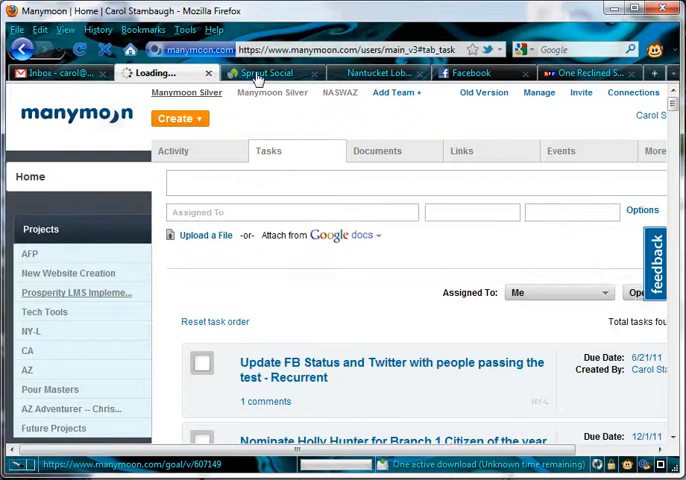
left_click(76, 292)
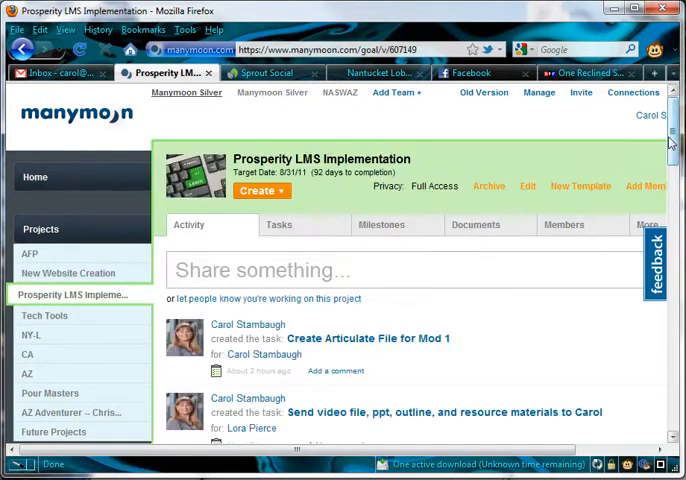
scroll("down", 3)
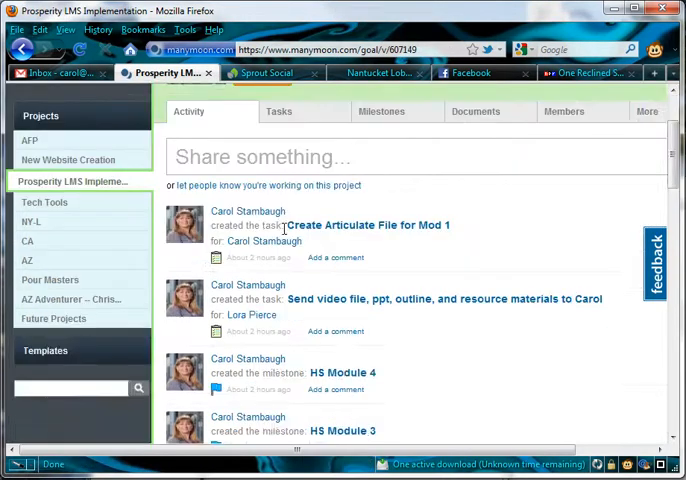
left_click(278, 112)
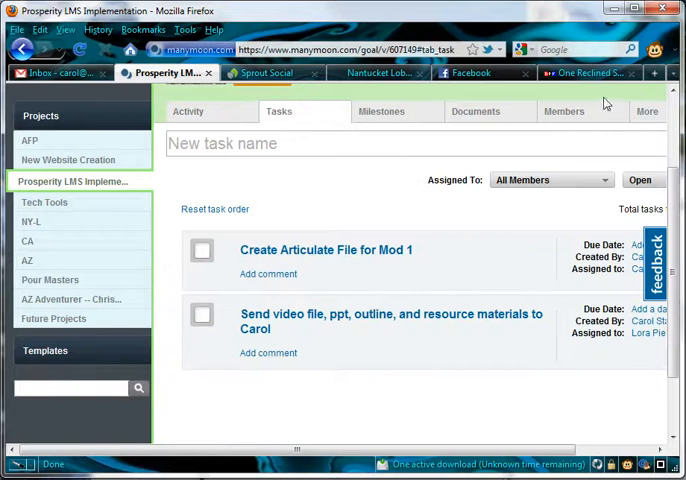
scroll("up", 3)
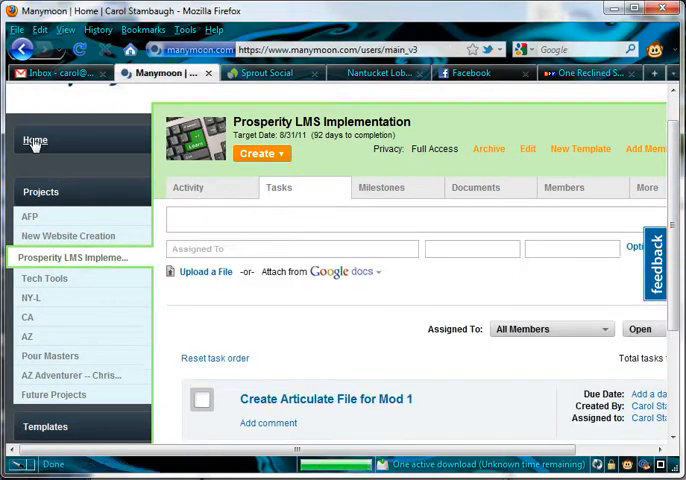
left_click(36, 140)
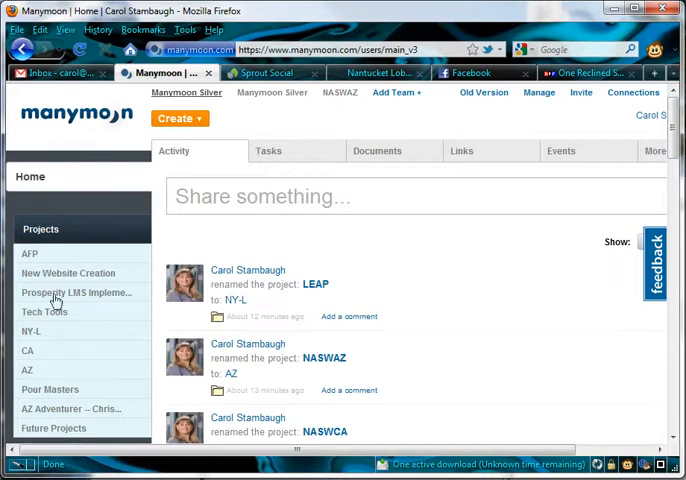
Step: View the New Website Creation project's activity feed, then go back Home
left_click(68, 272)
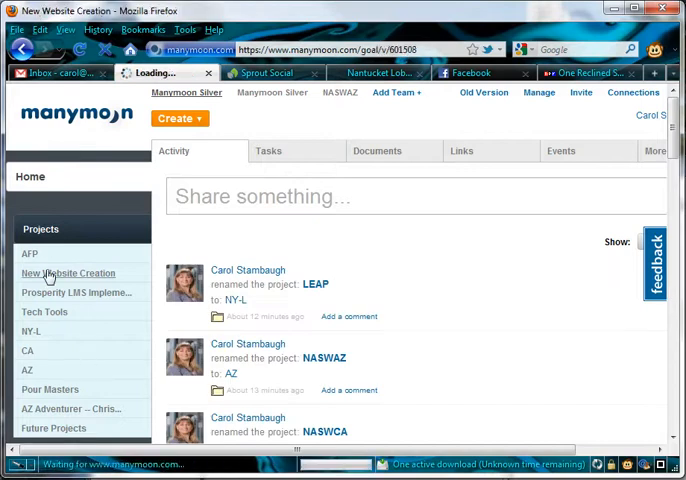
left_click(68, 272)
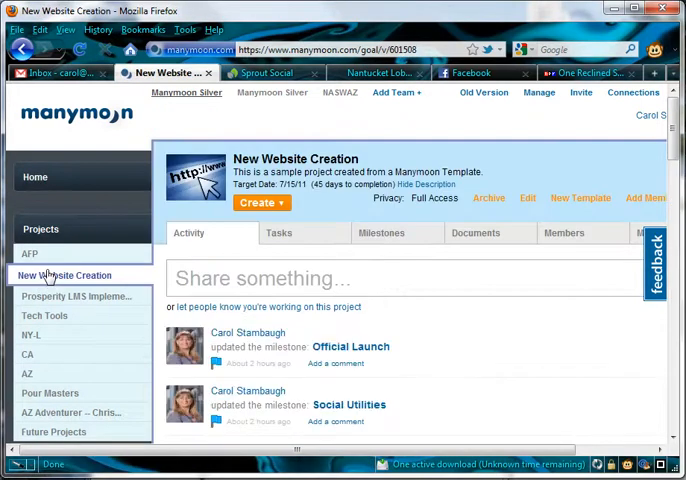
mouse_move(98, 190)
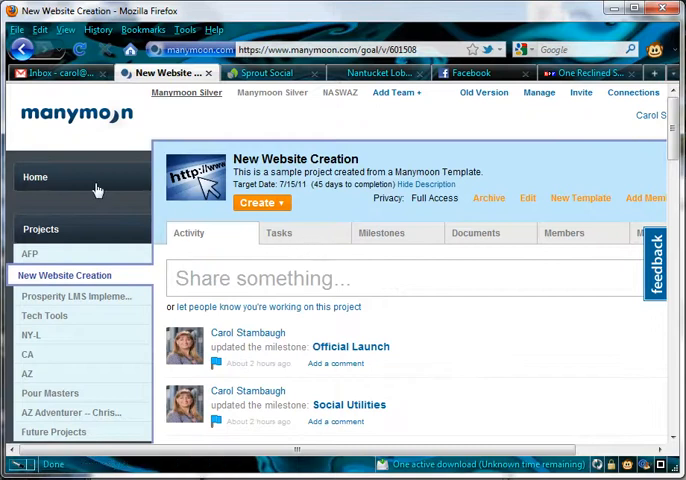
left_click(34, 176)
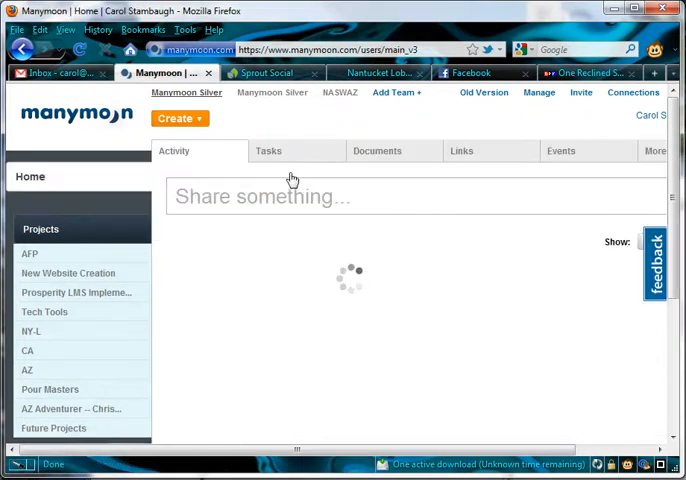
Step: Show the home Documents list of PDFs, glance at the Links list, and return to Documents
left_click(376, 152)
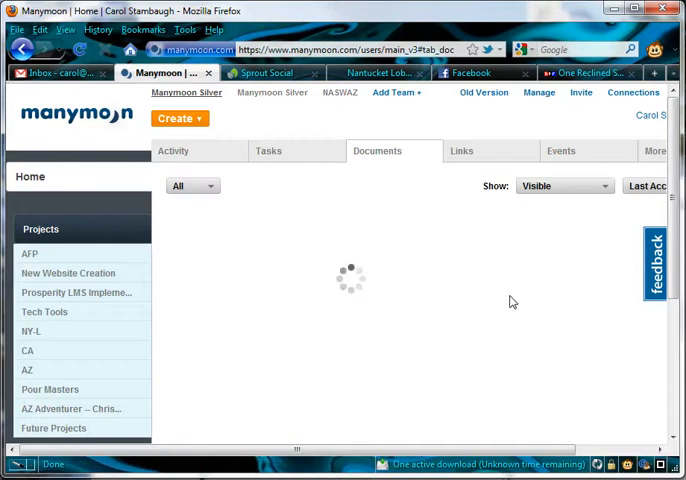
left_click(376, 152)
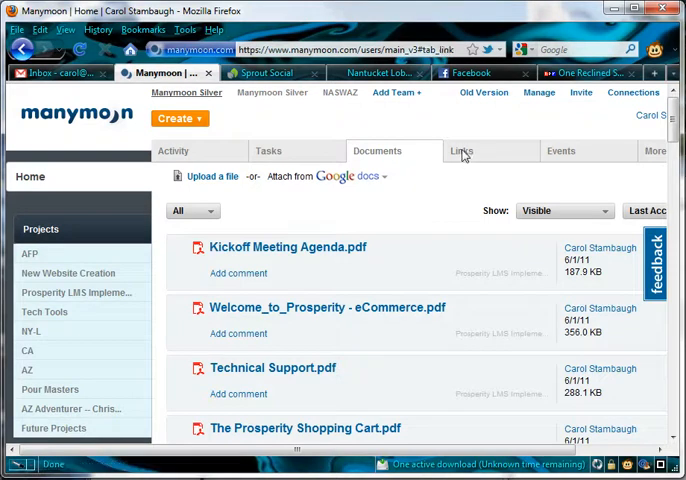
left_click(460, 152)
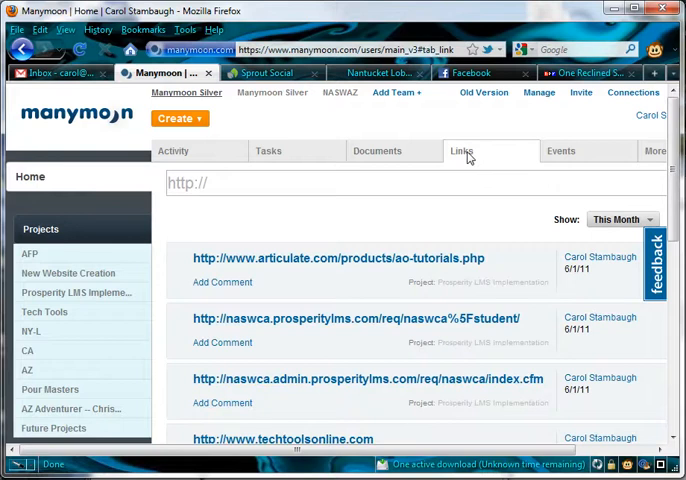
left_click(376, 152)
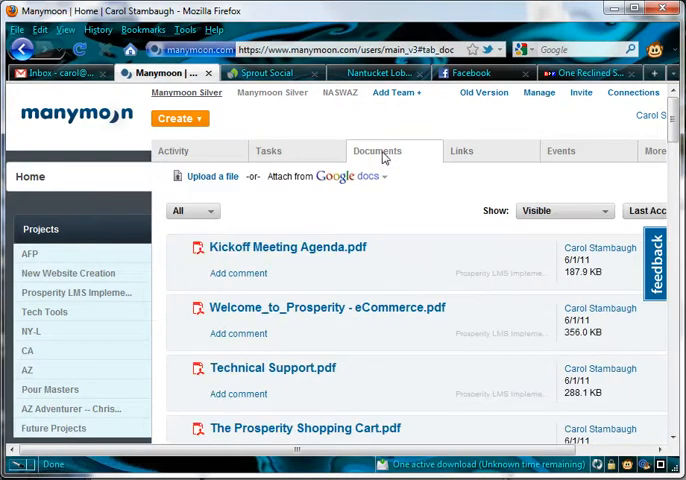
mouse_move(84, 150)
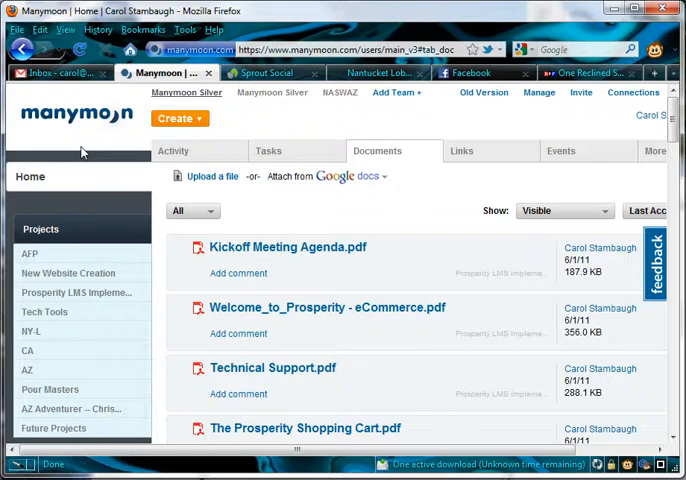
mouse_move(378, 120)
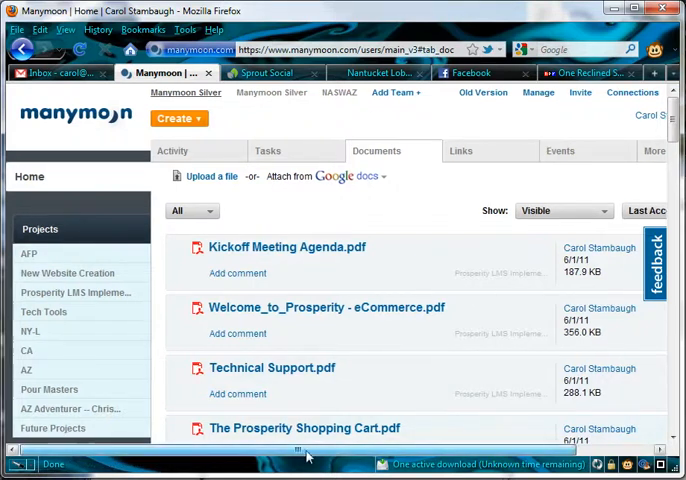
Step: Open Timesheets from the More sections, showing no entries this month
left_click(488, 152)
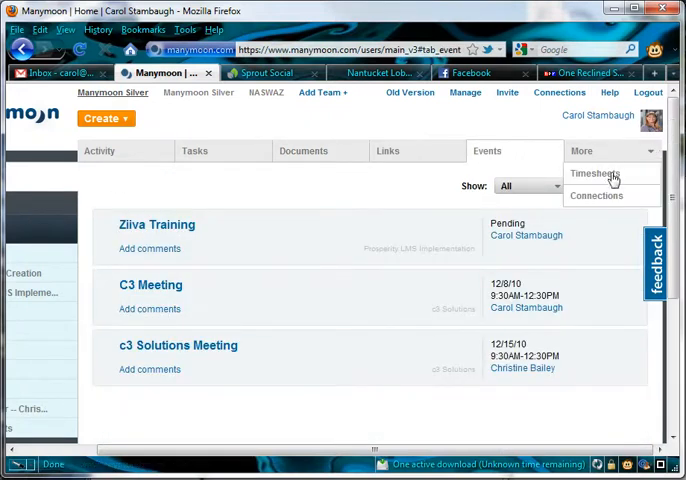
left_click(596, 172)
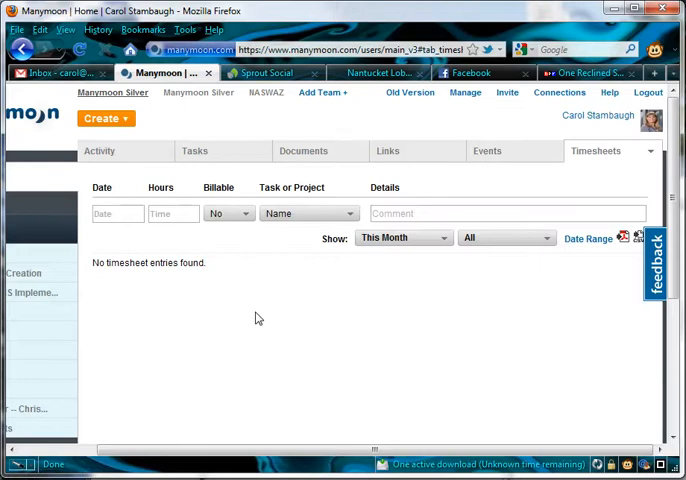
mouse_move(304, 428)
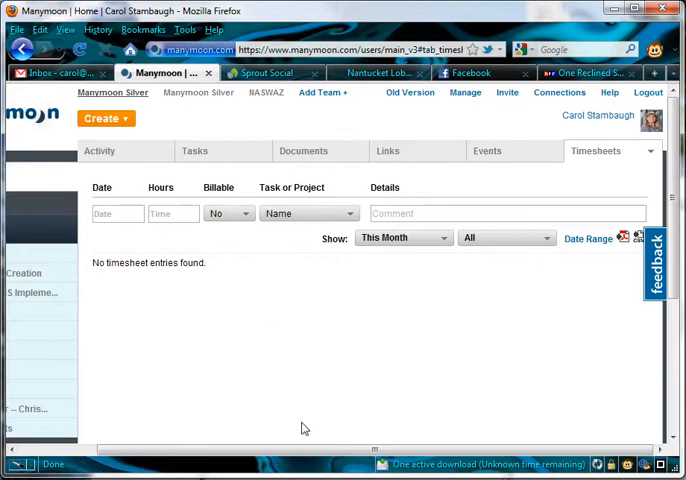
mouse_move(164, 116)
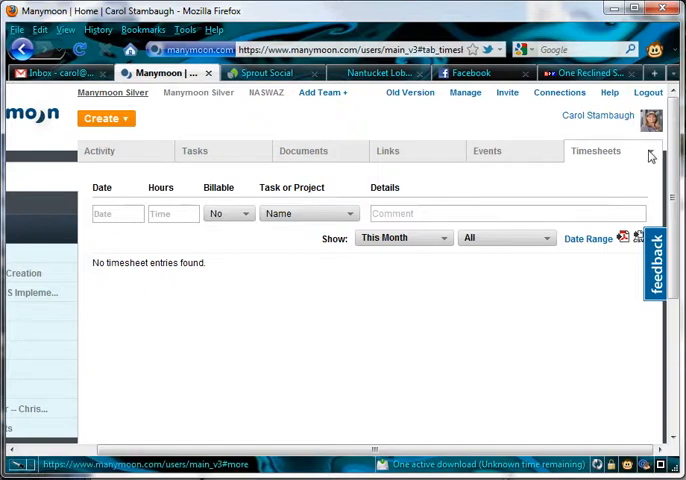
left_click(560, 92)
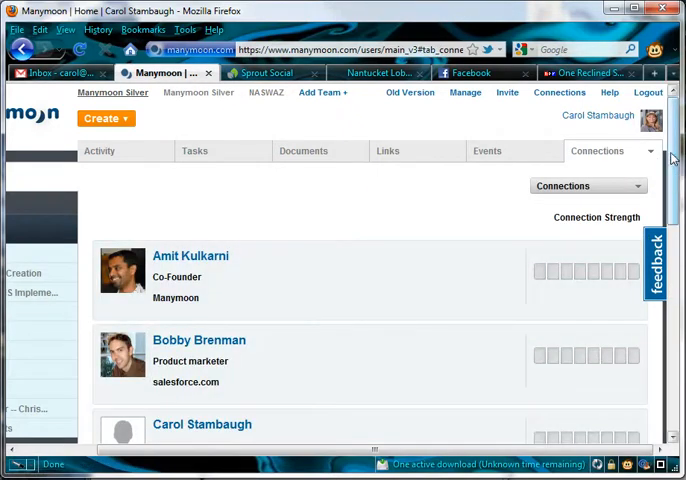
scroll("down", 3)
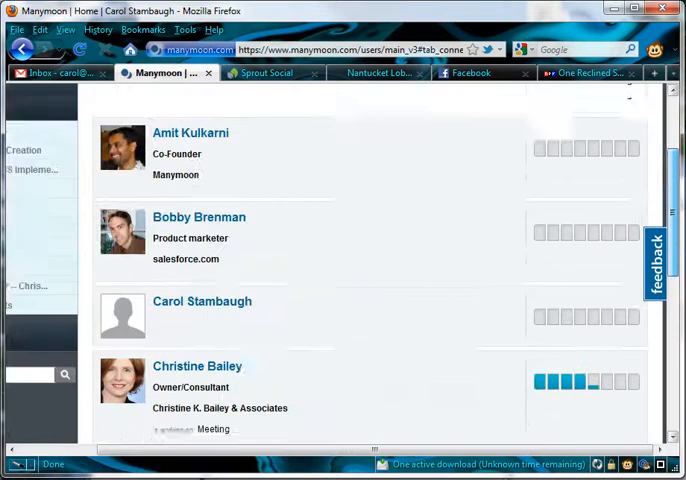
scroll("up", 3)
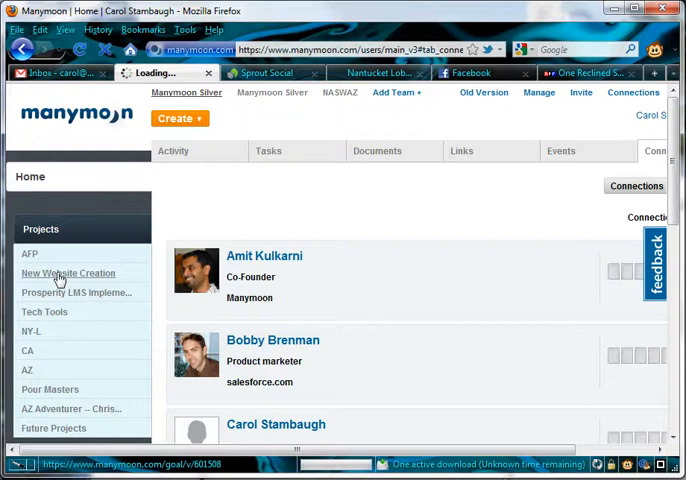
Step: Open the New Website Creation project, check its Tasks, and return to its activity feed
left_click(68, 272)
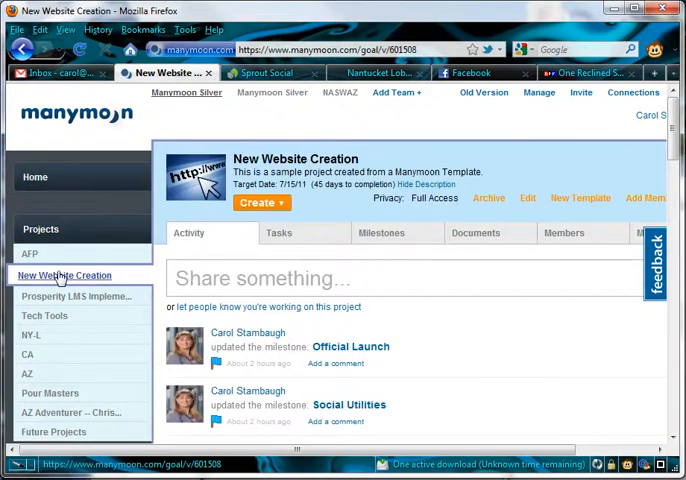
left_click(294, 236)
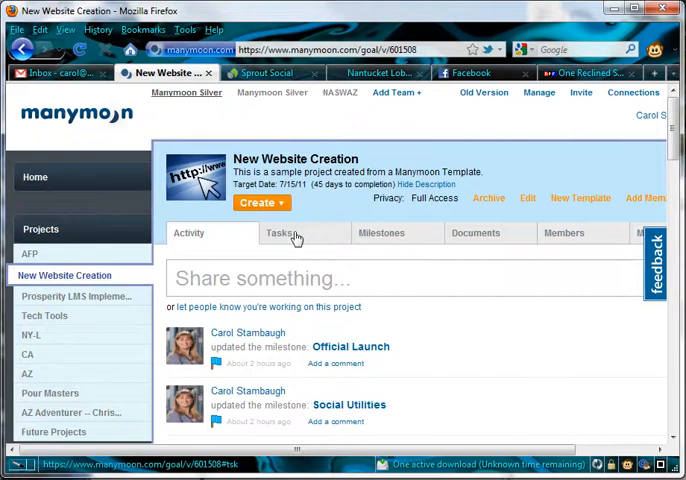
left_click(278, 232)
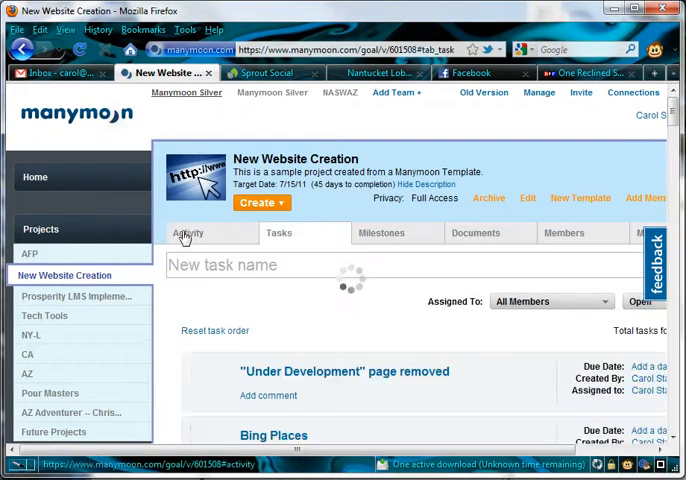
left_click(188, 232)
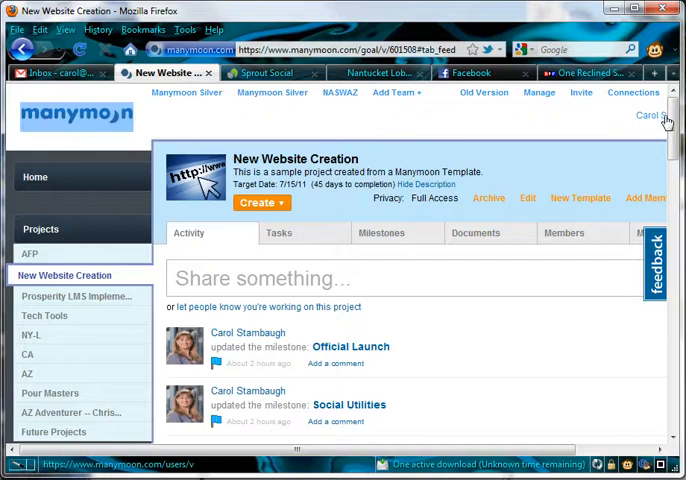
Step: Scroll through the project's milestone-update activity feed and switch to its task list
scroll("down", 3)
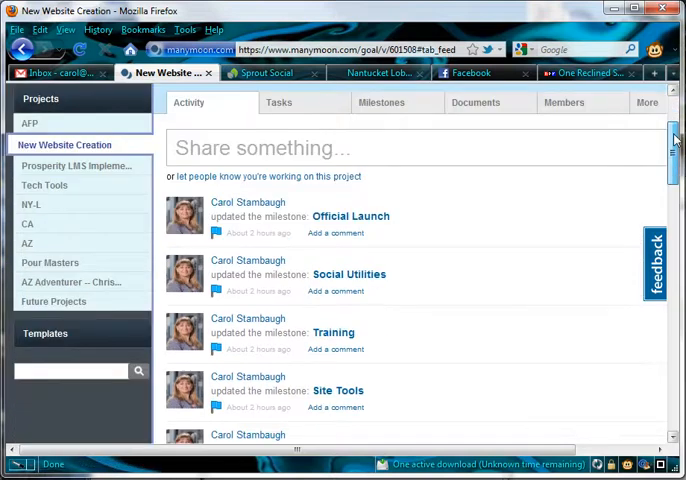
scroll("down", 3)
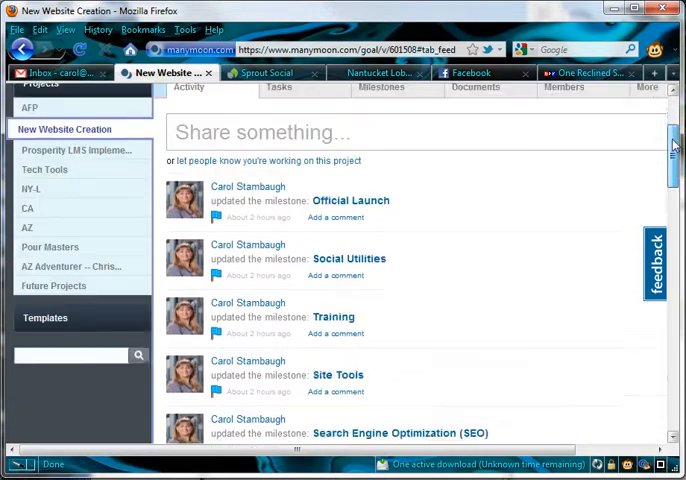
scroll("up", 3)
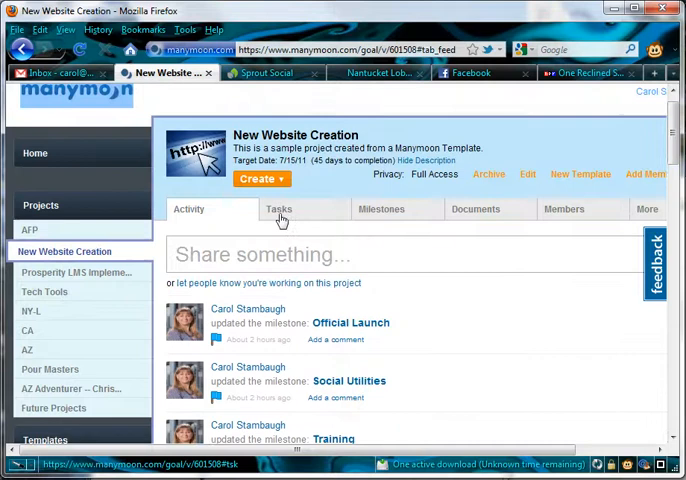
left_click(280, 208)
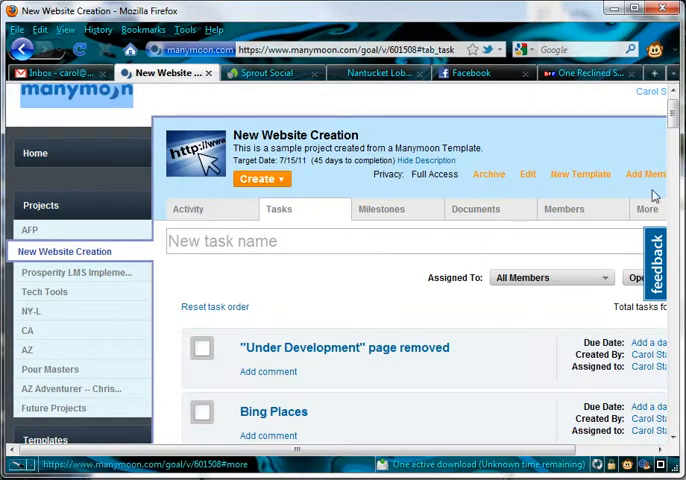
Step: Scroll the project's full task list down to Yahoo Places and back up
scroll("down", 3)
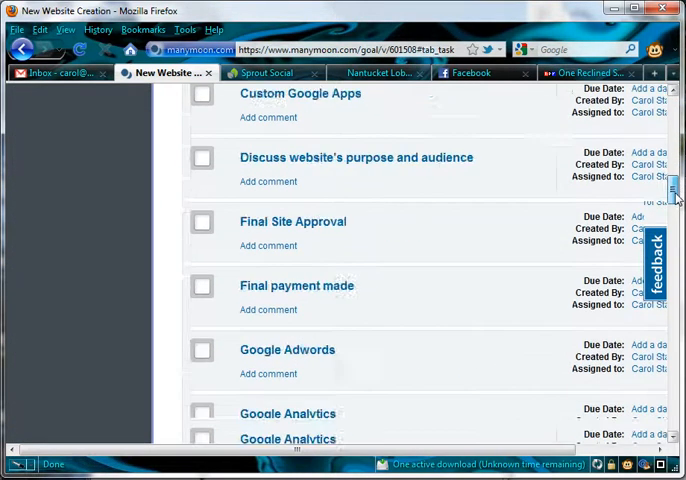
scroll("down", 3)
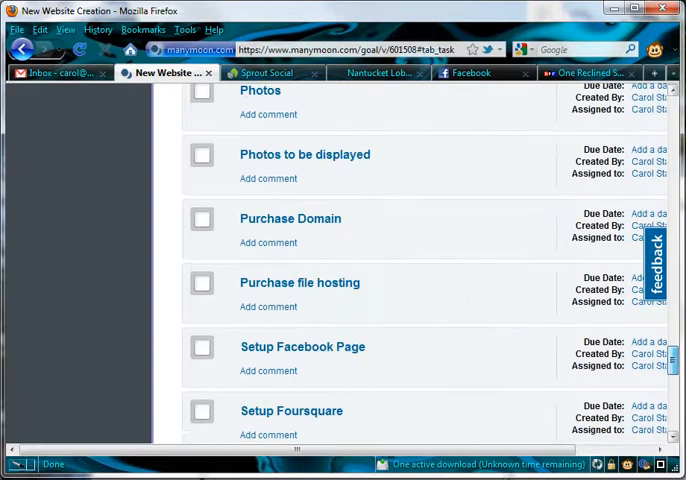
scroll("down", 3)
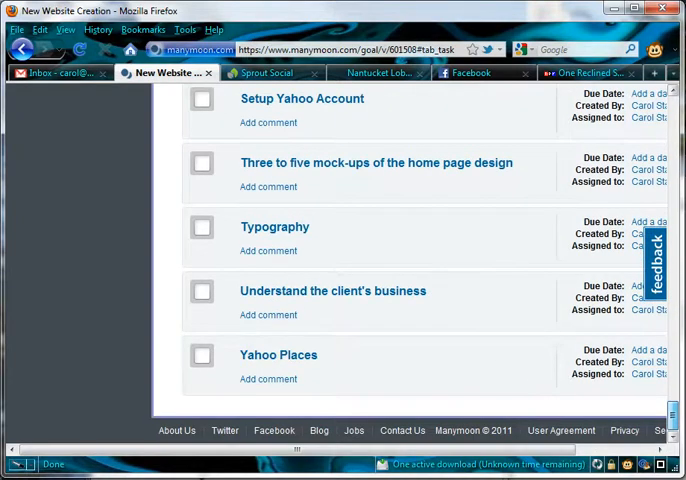
scroll("up", 3)
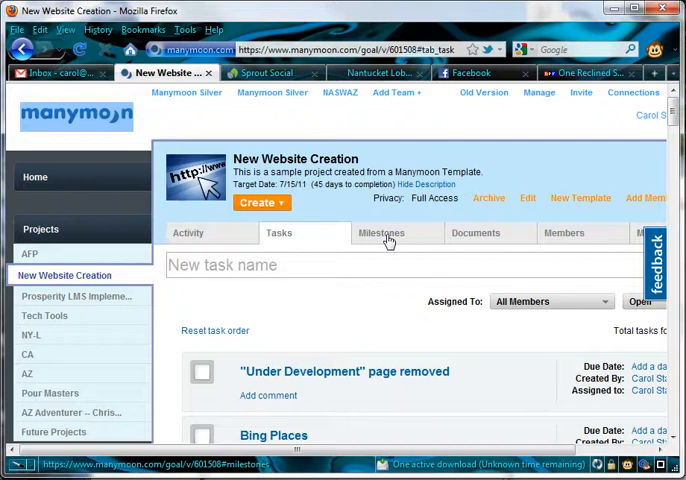
Step: Show the New Website Creation project's Milestones view and look down the list
left_click(380, 232)
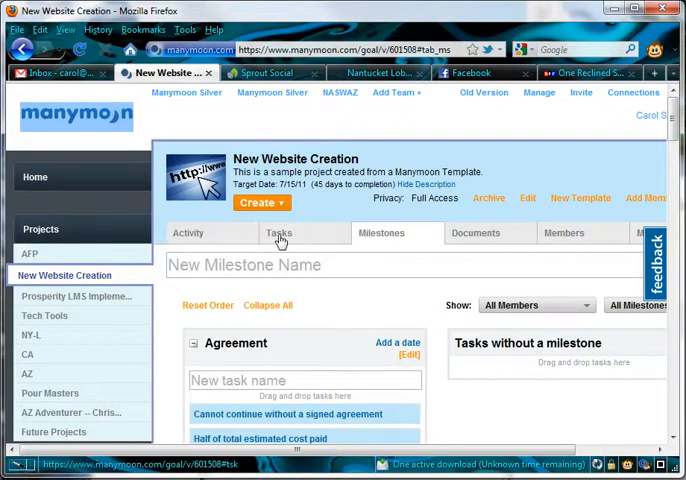
scroll("down", 3)
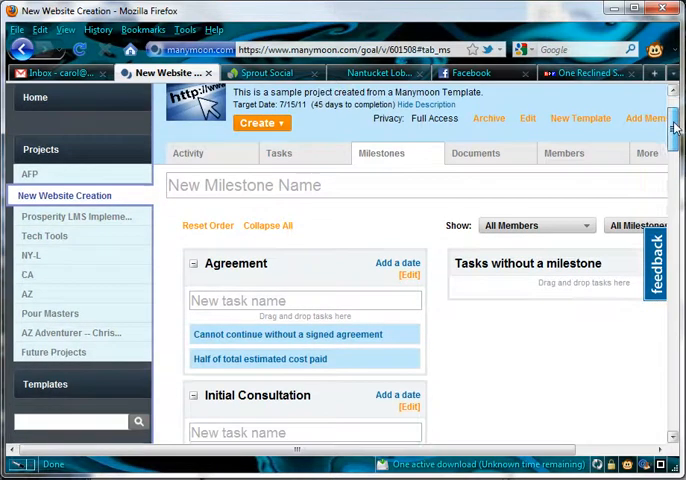
scroll("down", 3)
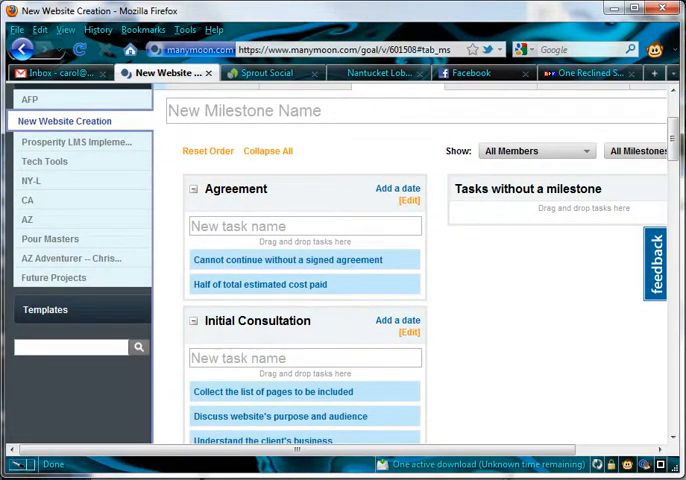
mouse_move(272, 180)
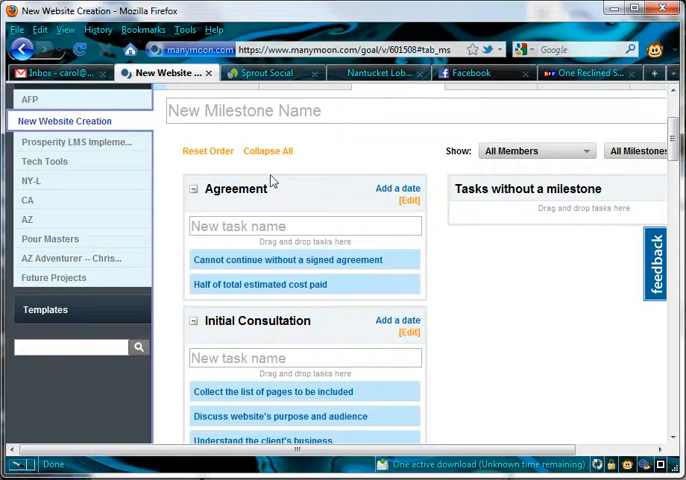
Step: Collapse the Agreement and Initial Consultation milestones, then expand Agreement to list its tasks
left_click(192, 188)
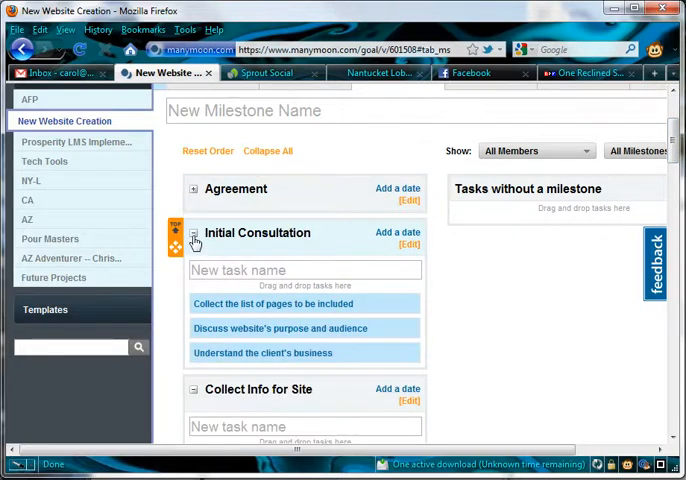
left_click(192, 240)
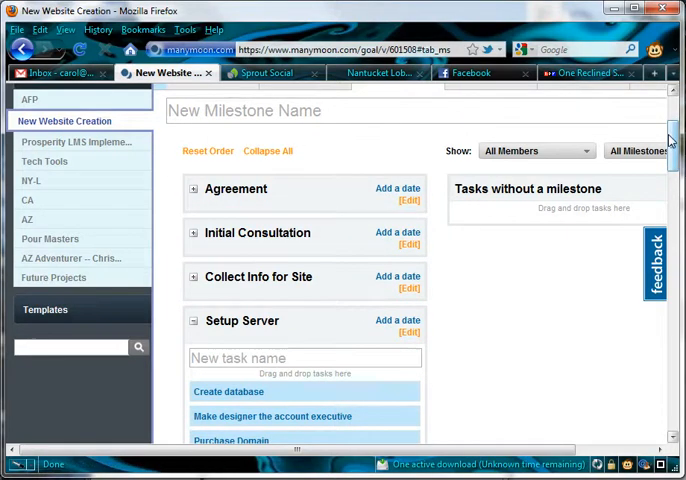
scroll("up", 3)
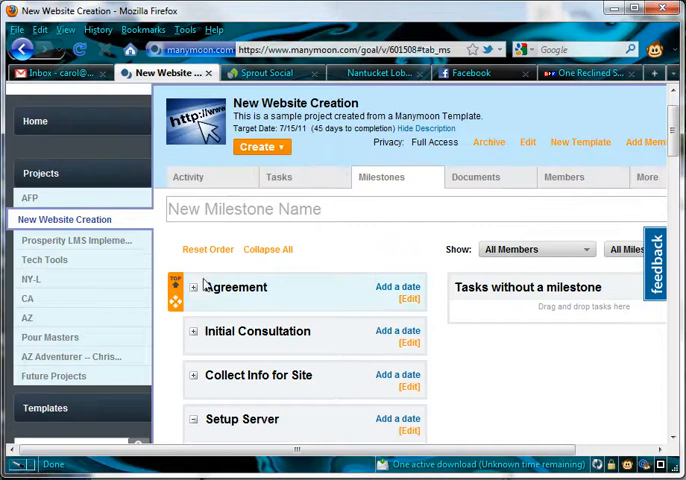
left_click(192, 288)
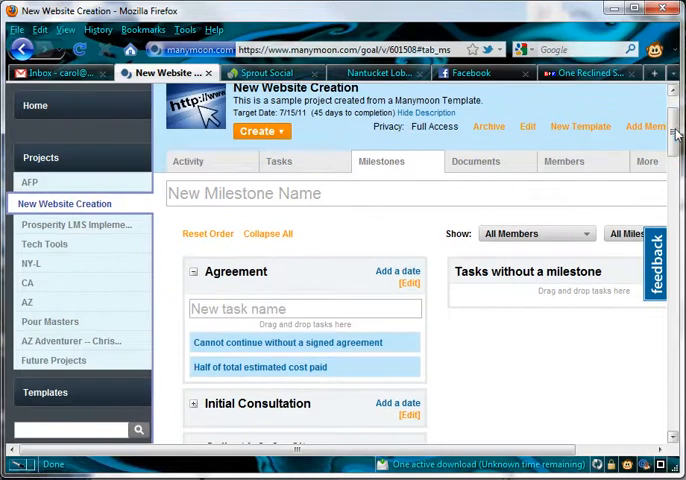
Step: Check the empty Documents list, the Members list, and the More sections (Timesheets, Events, Links, Reports, Calendar)
left_click(476, 160)
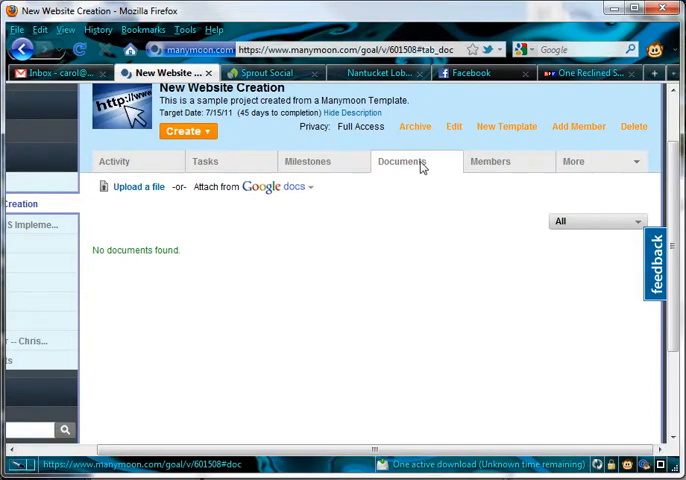
left_click(490, 160)
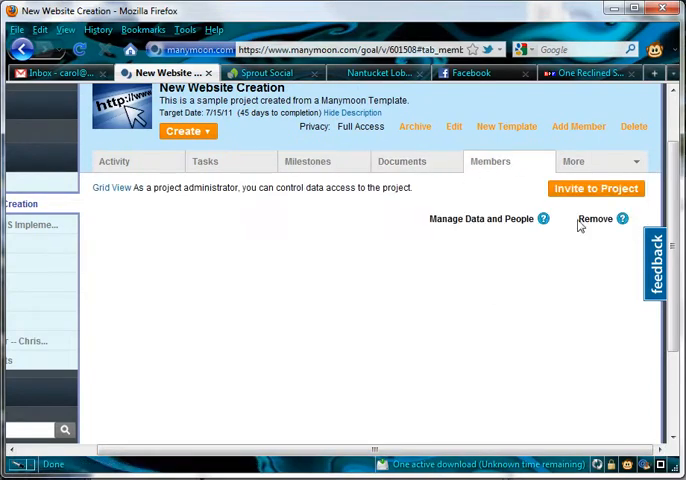
left_click(596, 160)
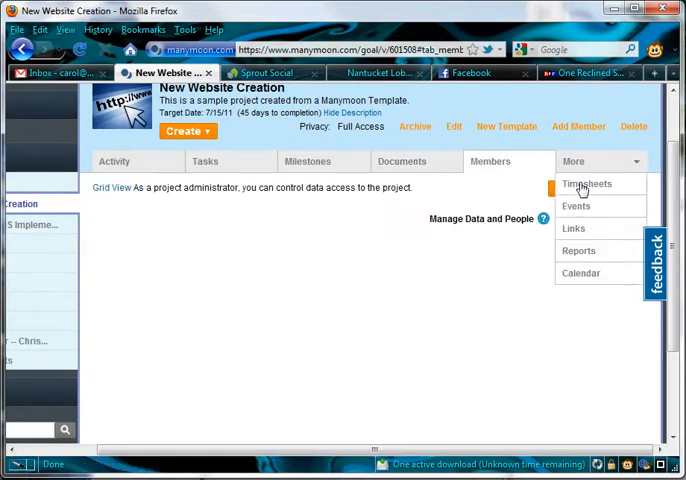
mouse_move(608, 188)
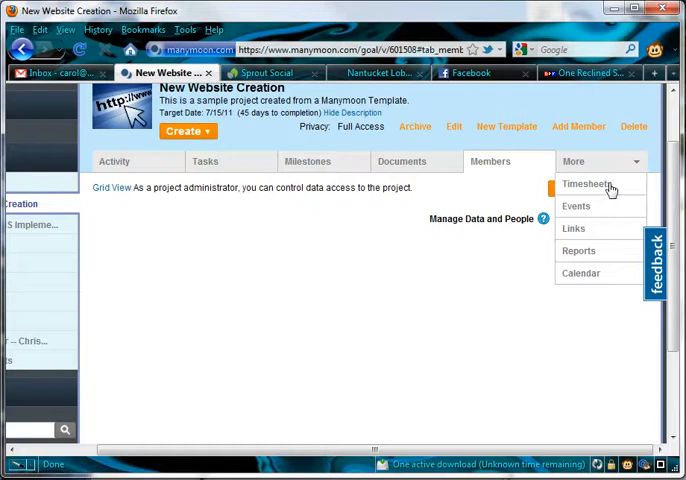
mouse_move(554, 300)
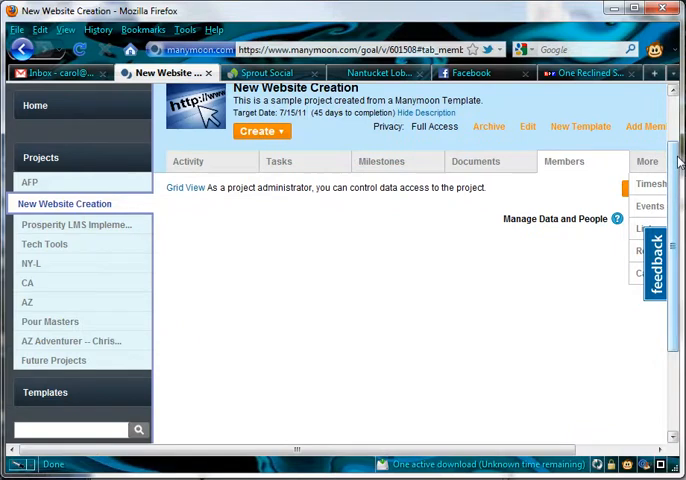
scroll("down", 3)
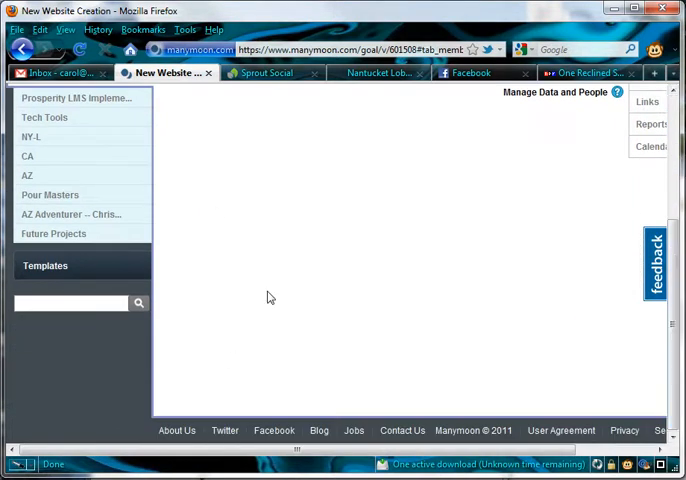
Step: Browse through the Template Gallery from the left sidebar
left_click(44, 266)
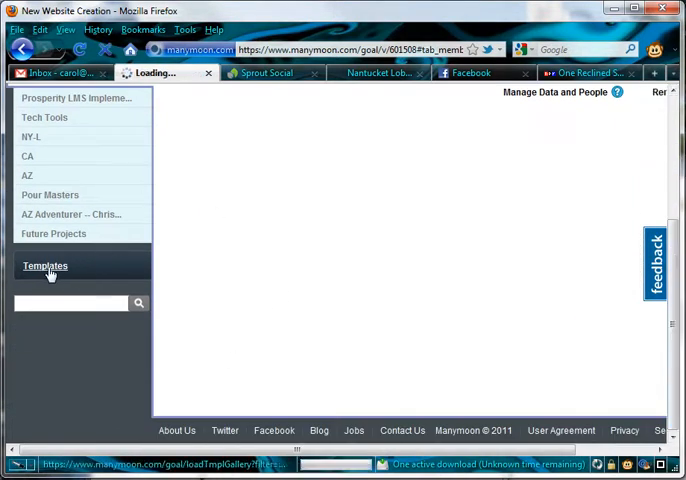
left_click(44, 266)
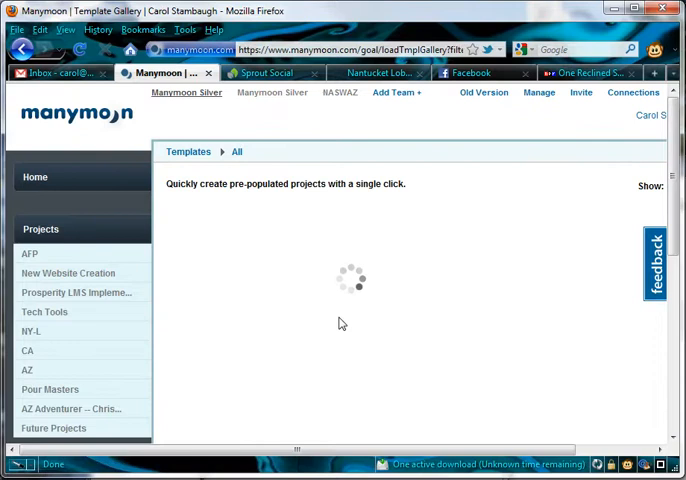
mouse_move(672, 128)
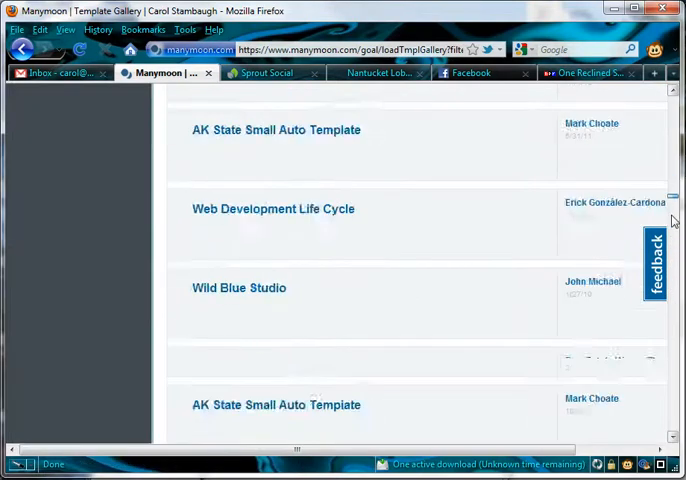
scroll("down", 3)
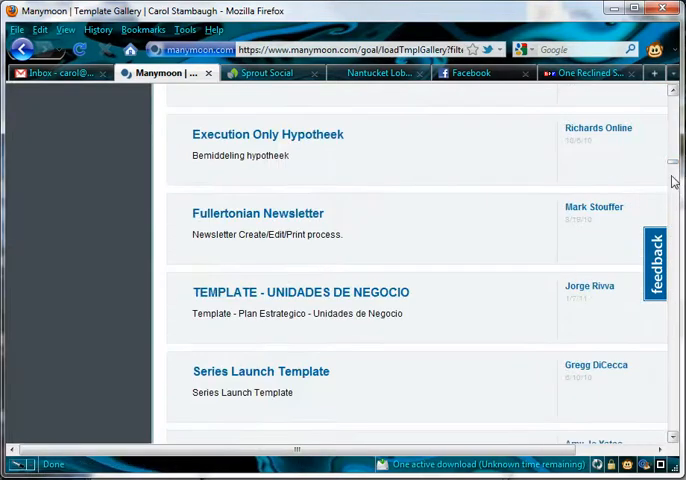
scroll("down", 3)
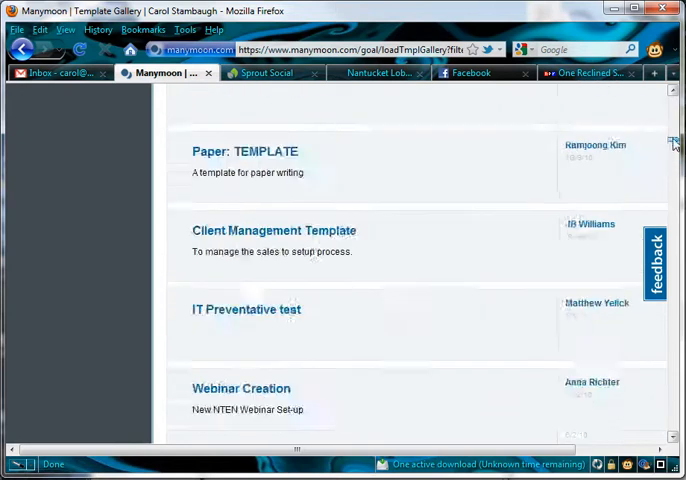
scroll("up", 3)
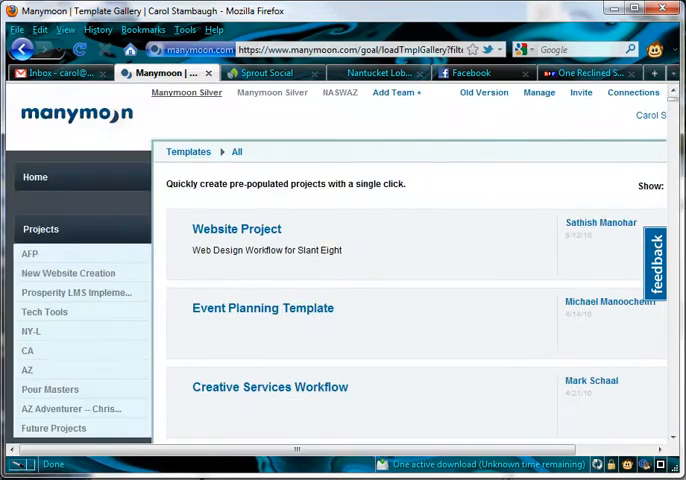
scroll("down", 3)
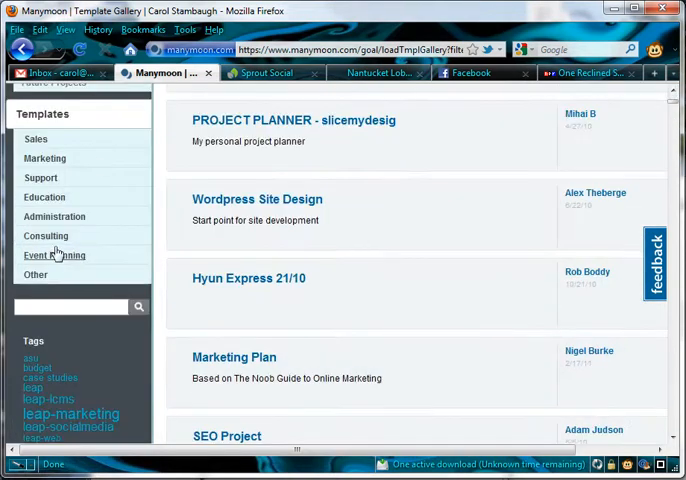
Step: Filter the gallery to Event Planning templates such as Party Planner and Wedding
left_click(54, 256)
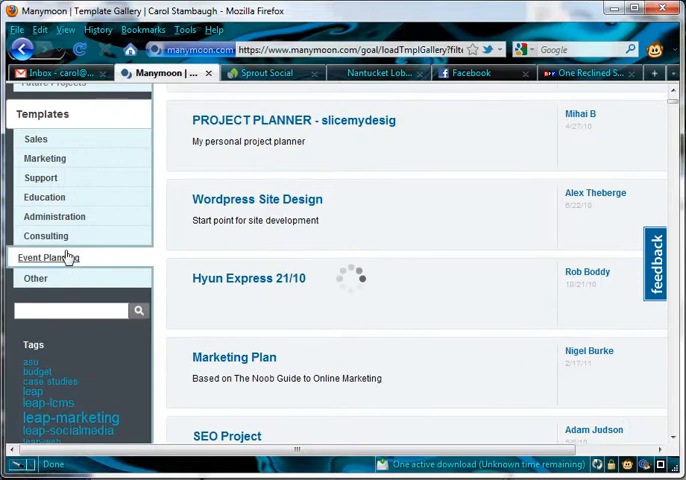
left_click(48, 256)
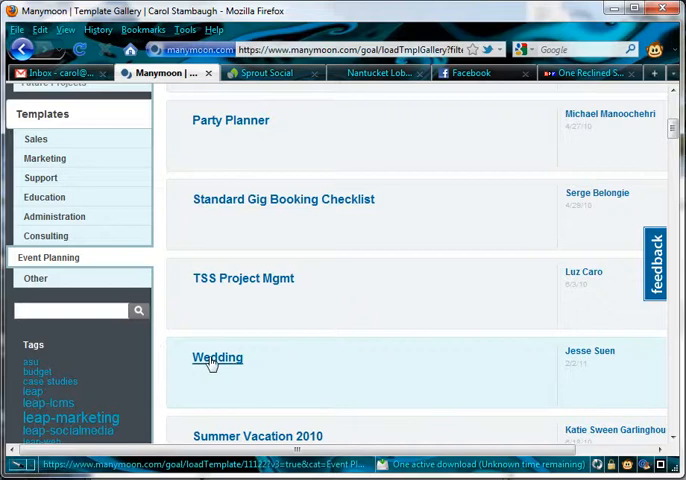
Step: Preview the Wedding template's task list and its Milestones, including Album and Engagement Session
left_click(216, 356)
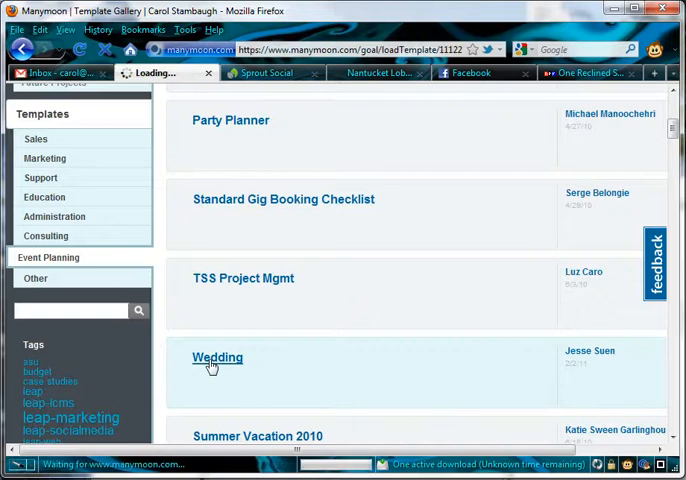
left_click(216, 356)
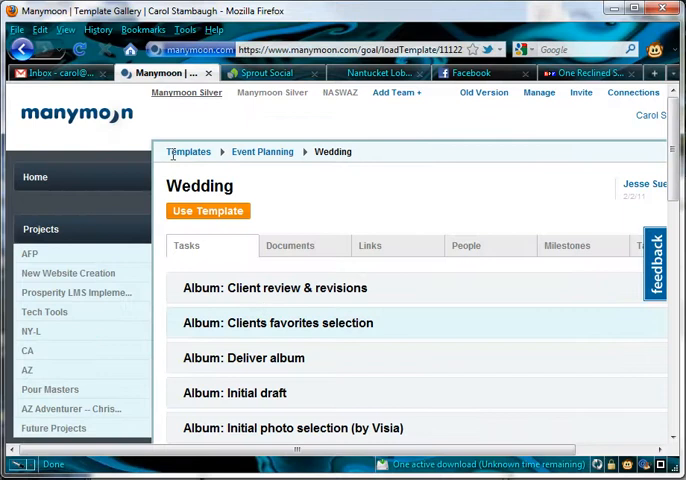
mouse_move(368, 354)
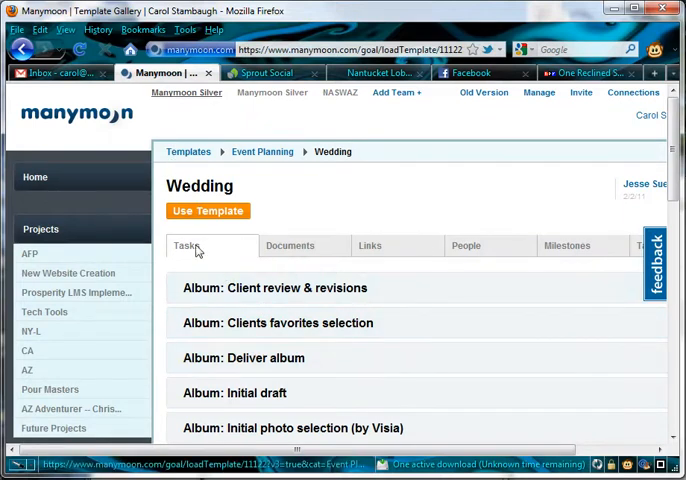
mouse_move(584, 260)
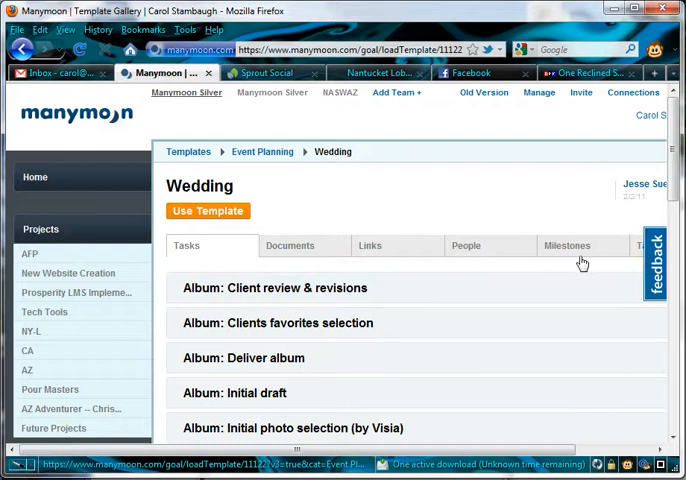
left_click(568, 244)
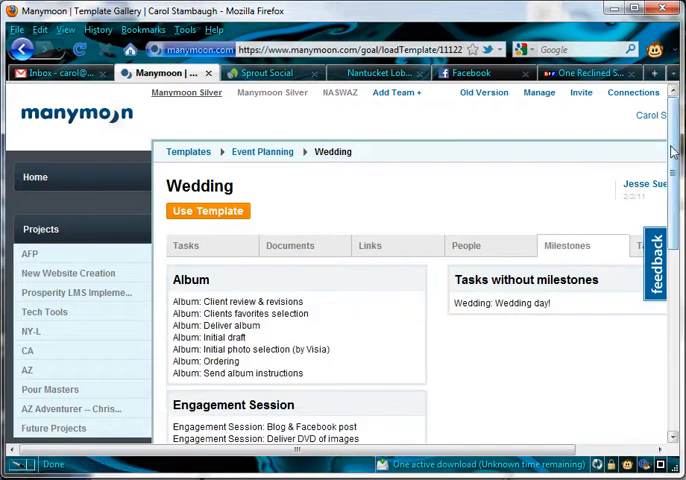
scroll("down", 3)
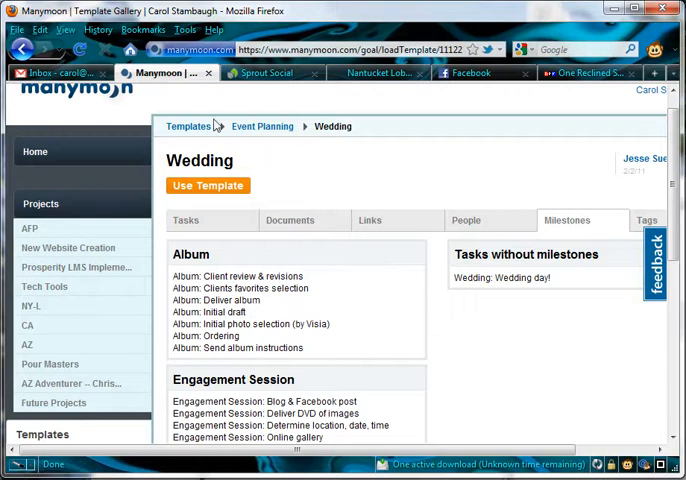
left_click(208, 184)
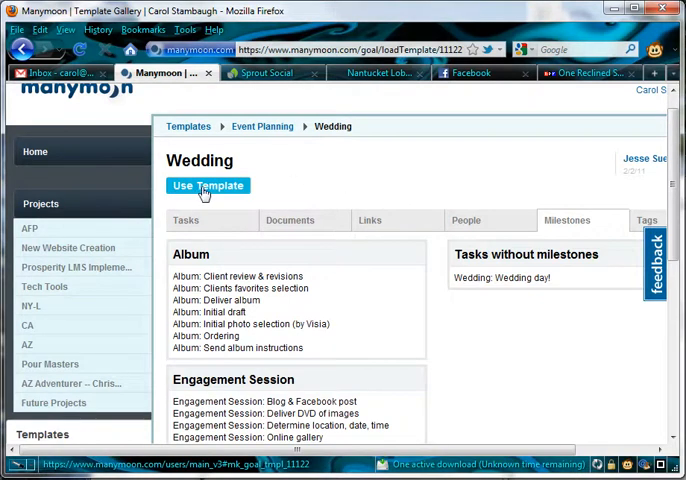
left_click(208, 186)
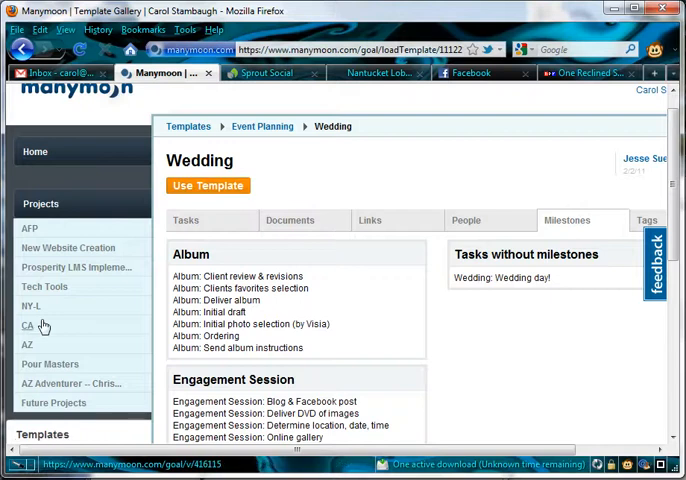